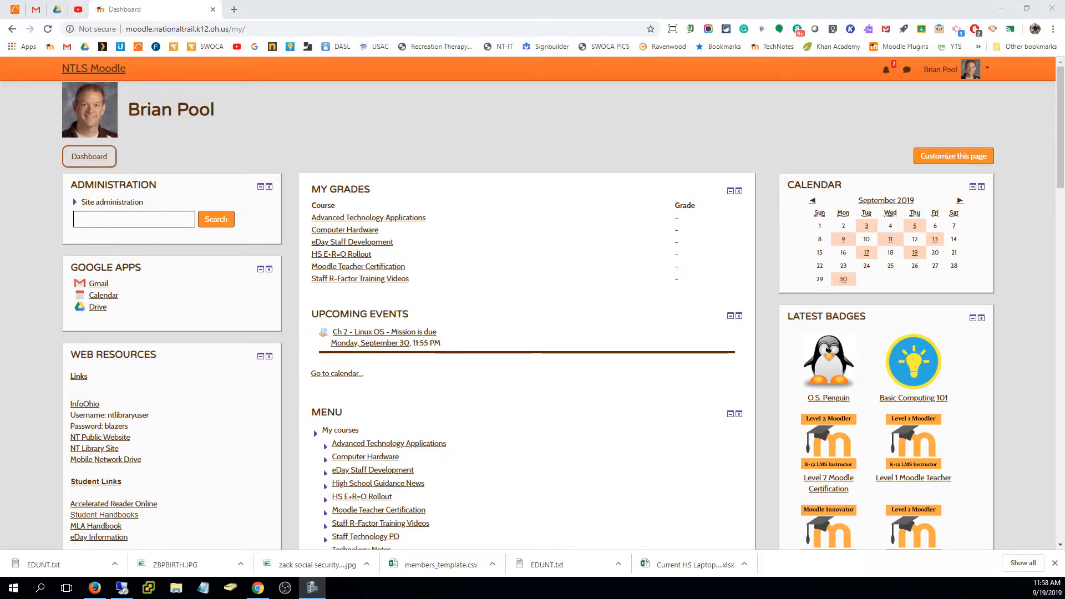
- Open the Computer Hardware course's grader report listing all seven participants
{"action": "left_click", "coordinate": [344, 230]}
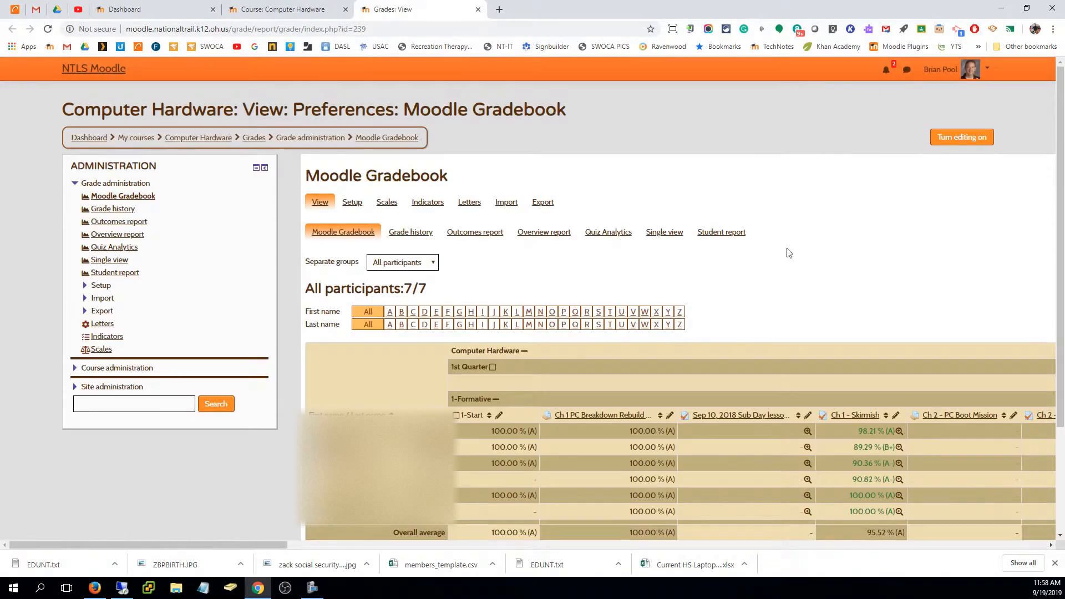
- Filter the gradebook to the nt-IEP group using the Separate groups dropdown
{"action": "left_click", "coordinate": [402, 261]}
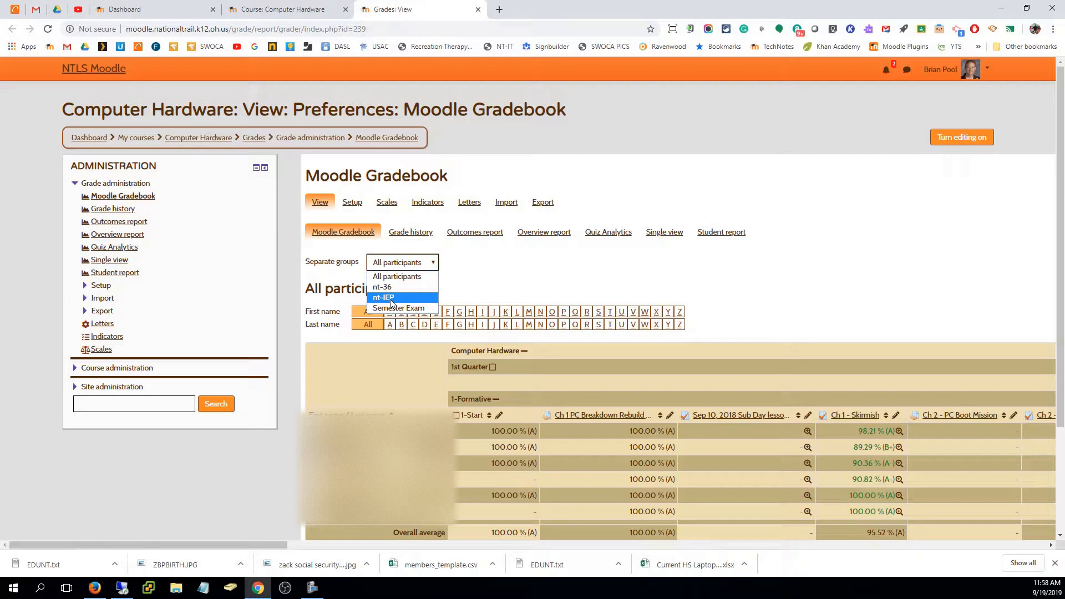
{"action": "mouse_move", "coordinate": [384, 299]}
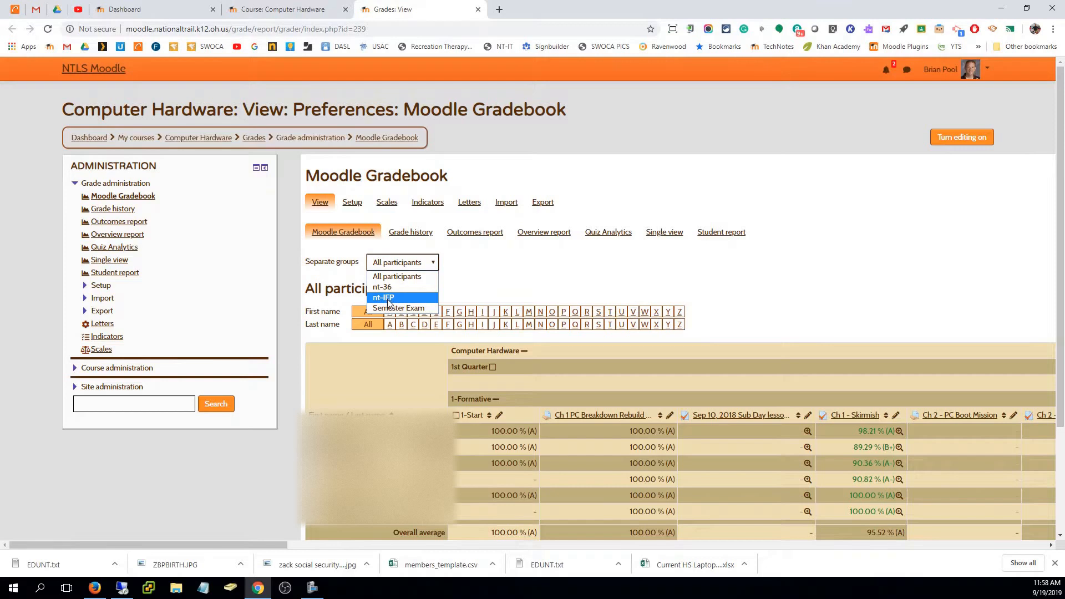
{"action": "left_click", "coordinate": [384, 297]}
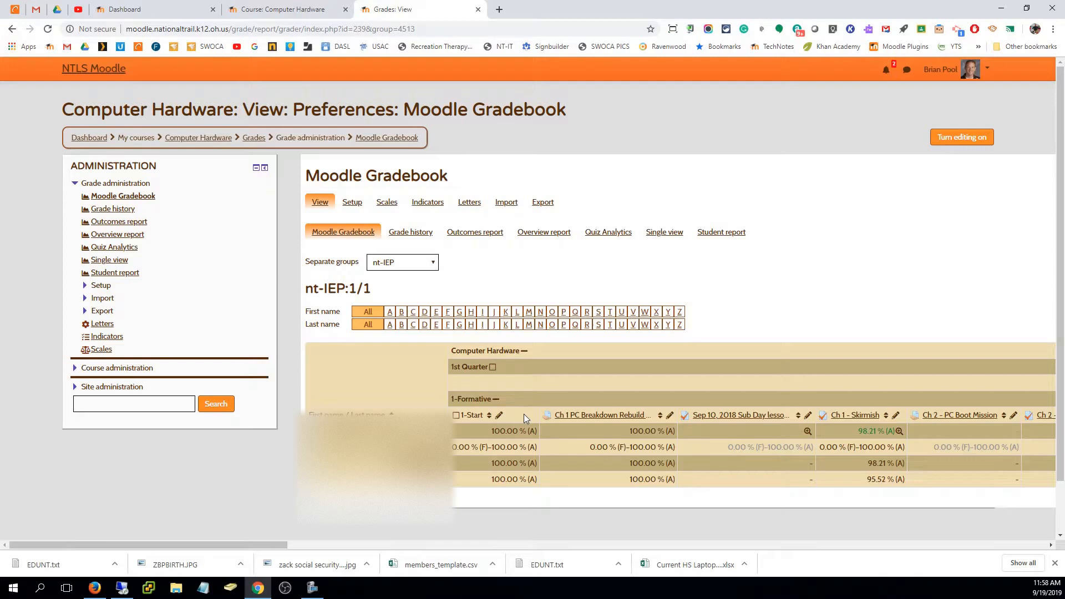
{"action": "mouse_move", "coordinate": [478, 450]}
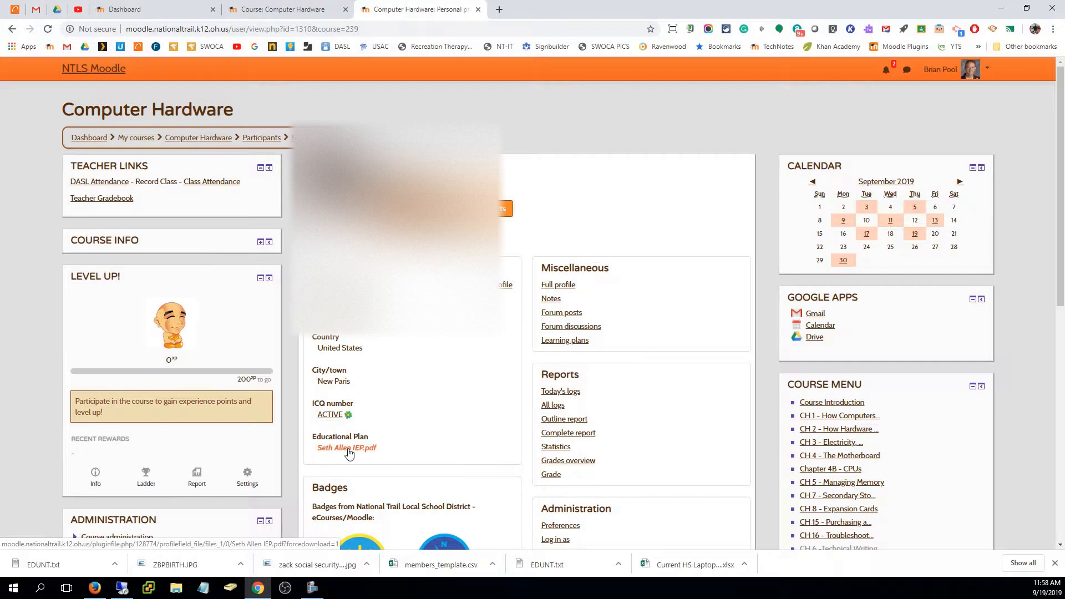
- Open the Advanced Technology Applications course from My courses
{"action": "left_click", "coordinate": [347, 450]}
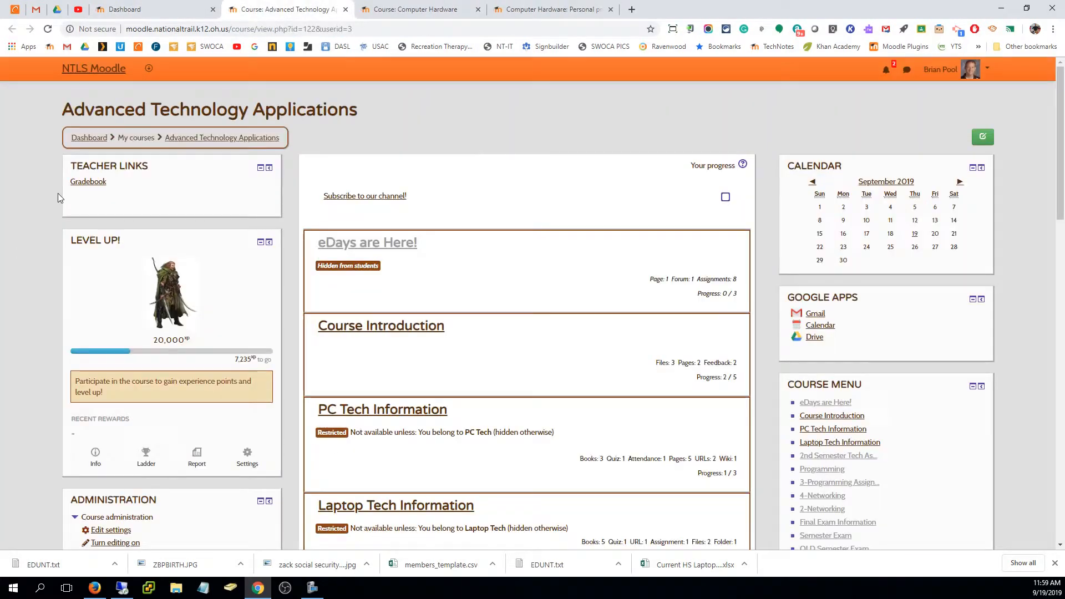
- Open the Advanced Technology Applications gradebook and review its groups without changing the filter
{"action": "left_click", "coordinate": [88, 181]}
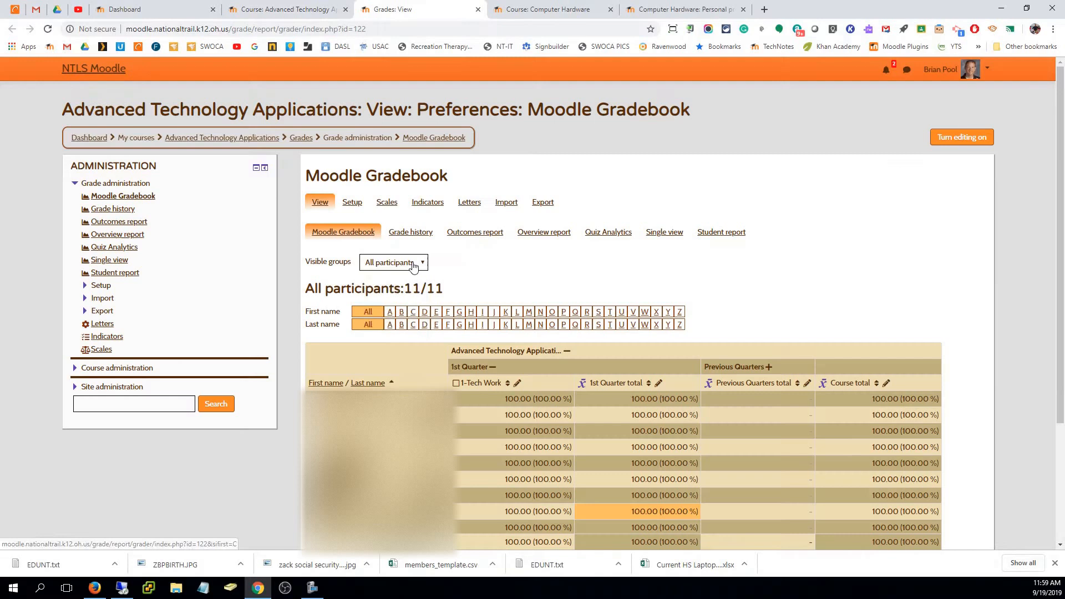
{"action": "left_click", "coordinate": [393, 263]}
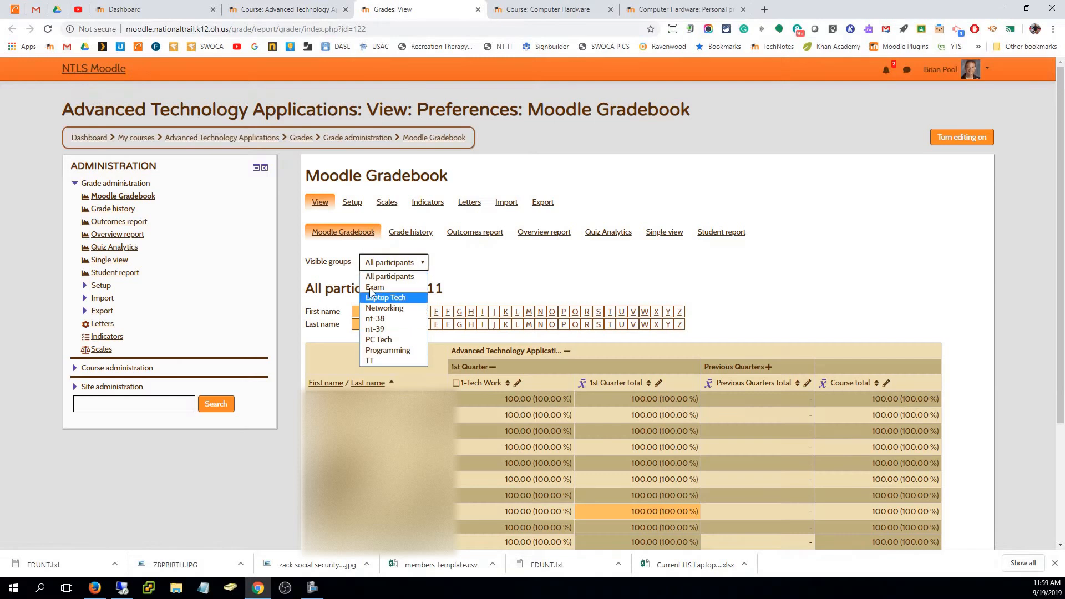
{"action": "mouse_move", "coordinate": [390, 276]}
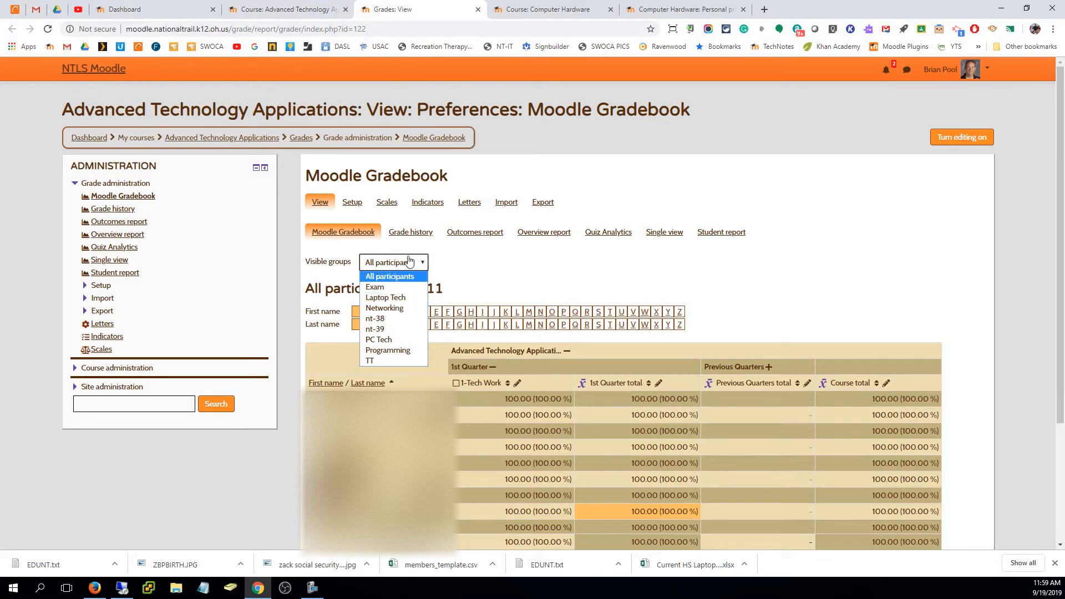
{"action": "left_click", "coordinate": [390, 275]}
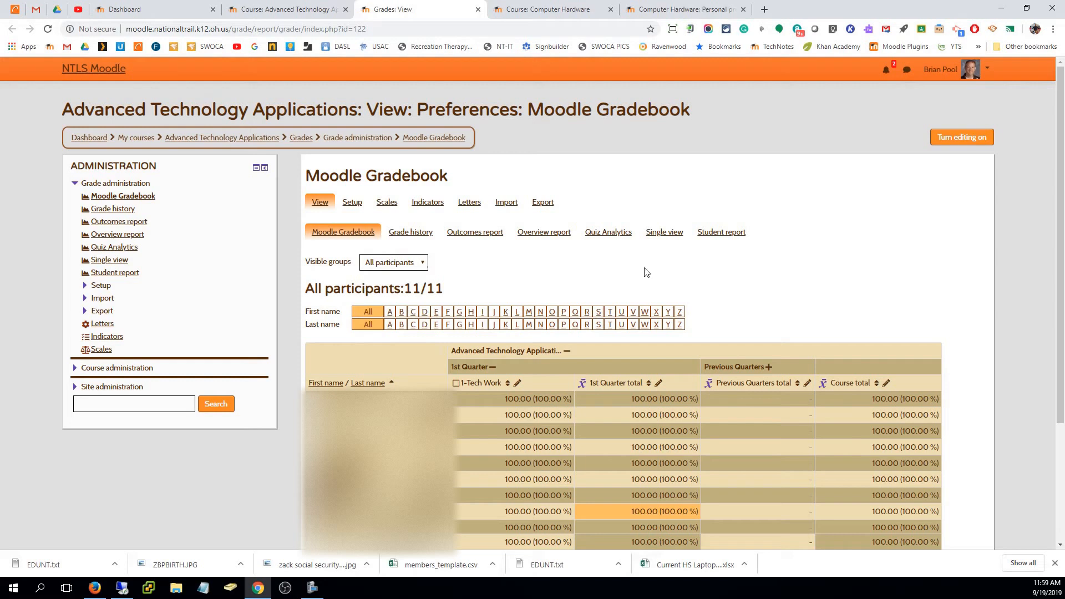
{"action": "mouse_move", "coordinate": [547, 9]}
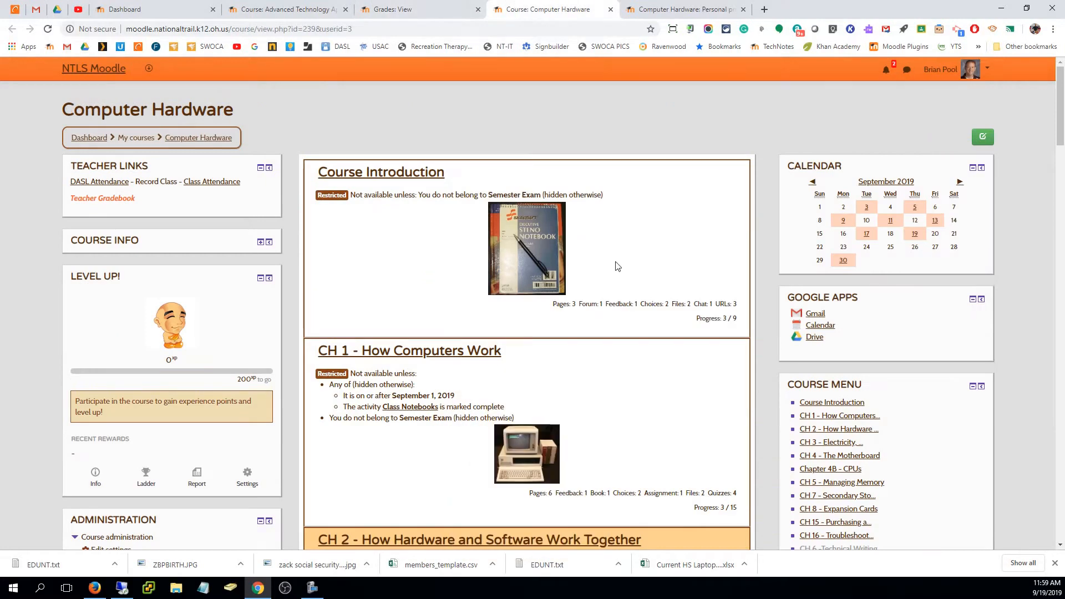
{"action": "mouse_move", "coordinate": [670, 215]}
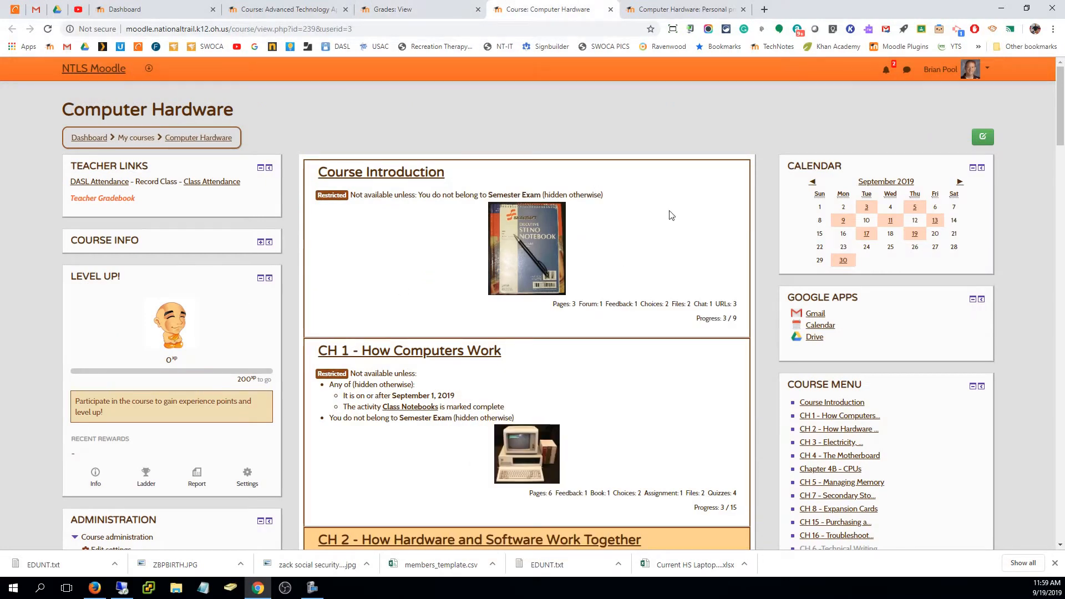
- Open Groups under Course administration > Users for Computer Hardware
{"action": "scroll", "scroll_direction": "down", "scroll_amount": 3}
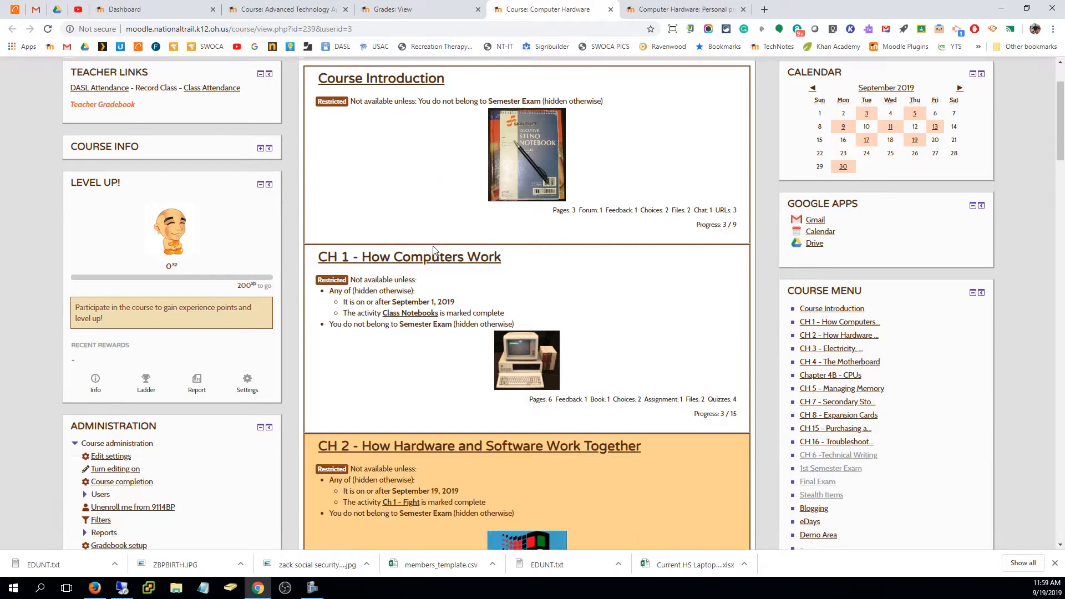
{"action": "scroll", "scroll_direction": "down", "scroll_amount": 3}
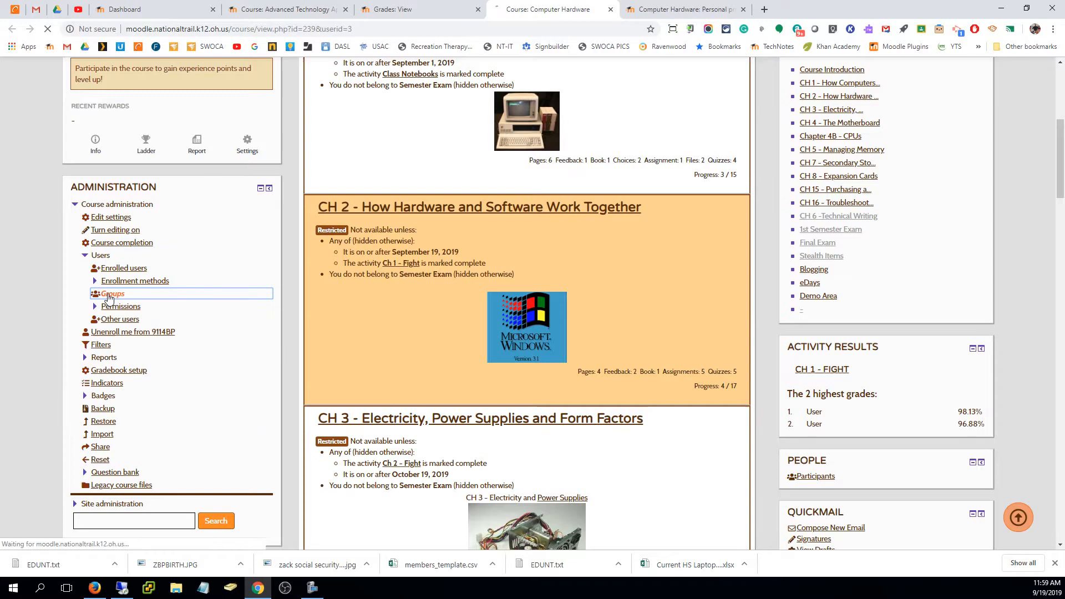
{"action": "left_click", "coordinate": [112, 294]}
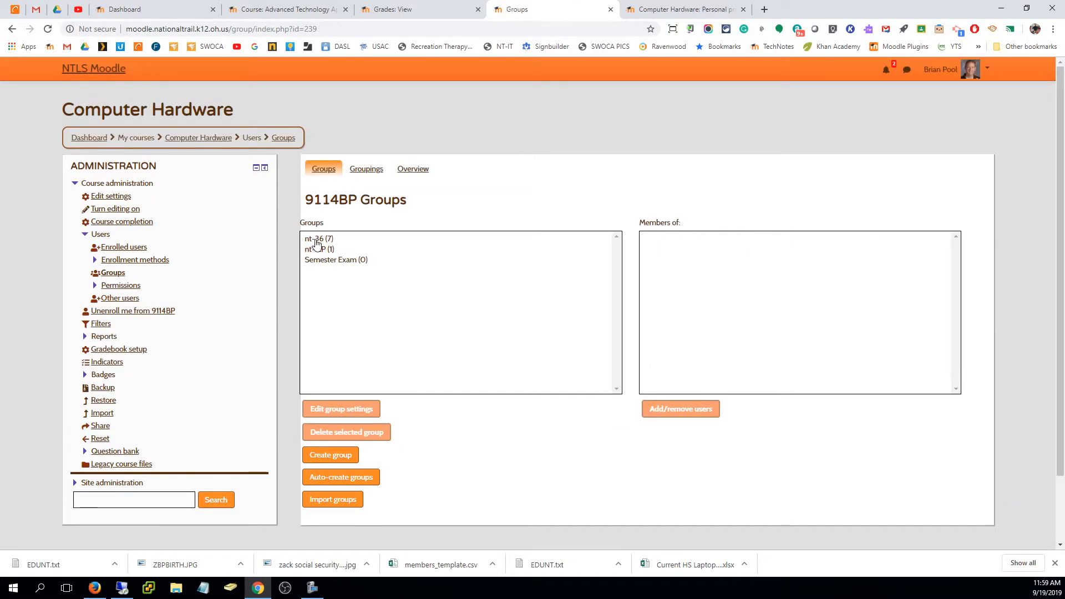
- Select the nt-IEP group and open its Add/remove users page
{"action": "left_click", "coordinate": [317, 249]}
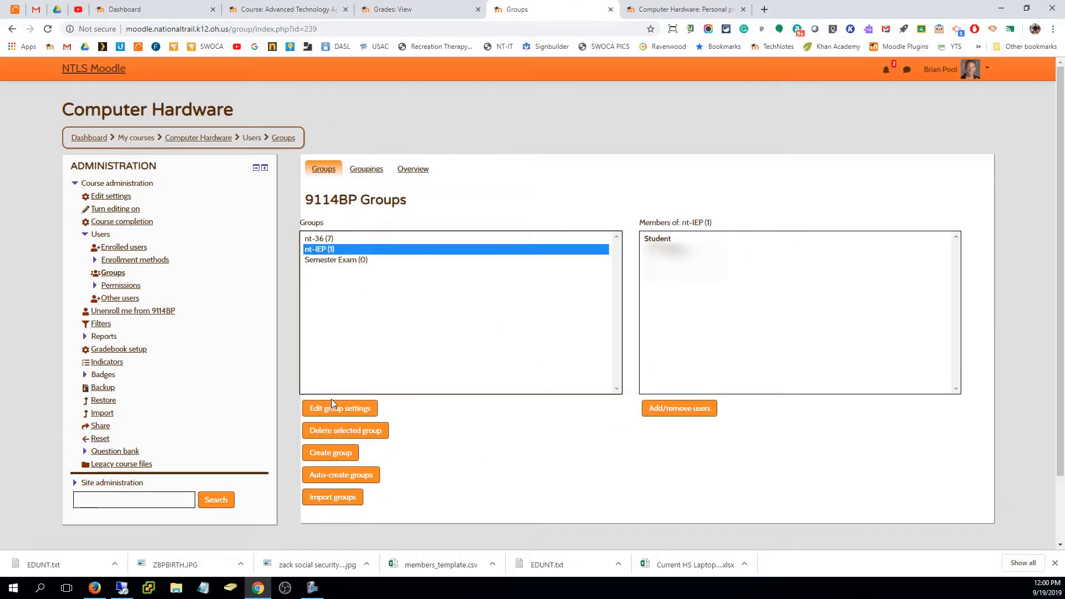
{"action": "mouse_move", "coordinate": [333, 402]}
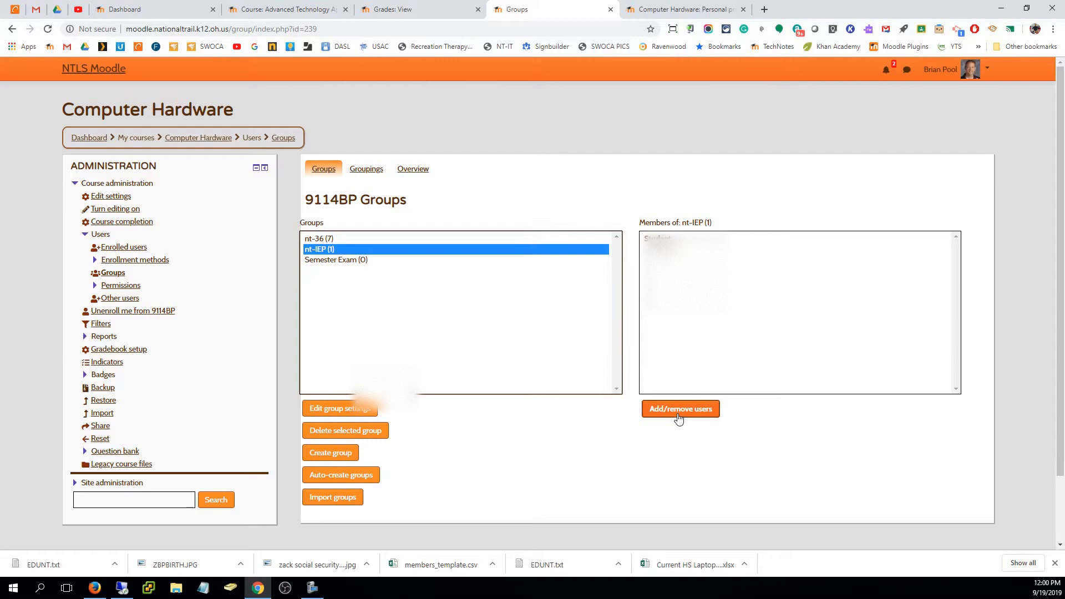
{"action": "left_click", "coordinate": [680, 408]}
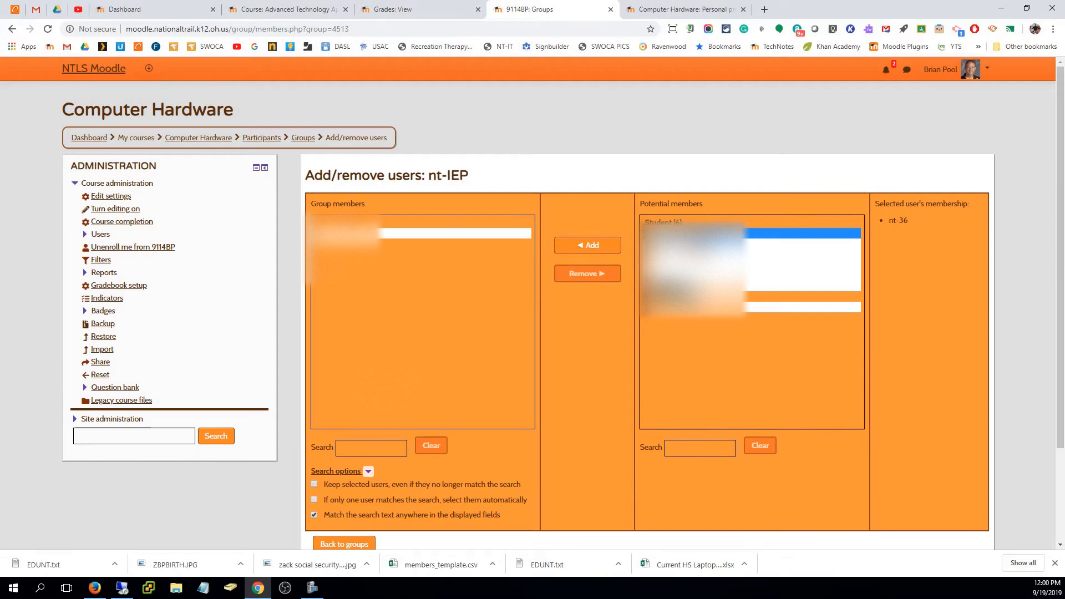
- Add the selected student to nt-IEP, return to groups, and open the gradebook
{"action": "left_click", "coordinate": [587, 245]}
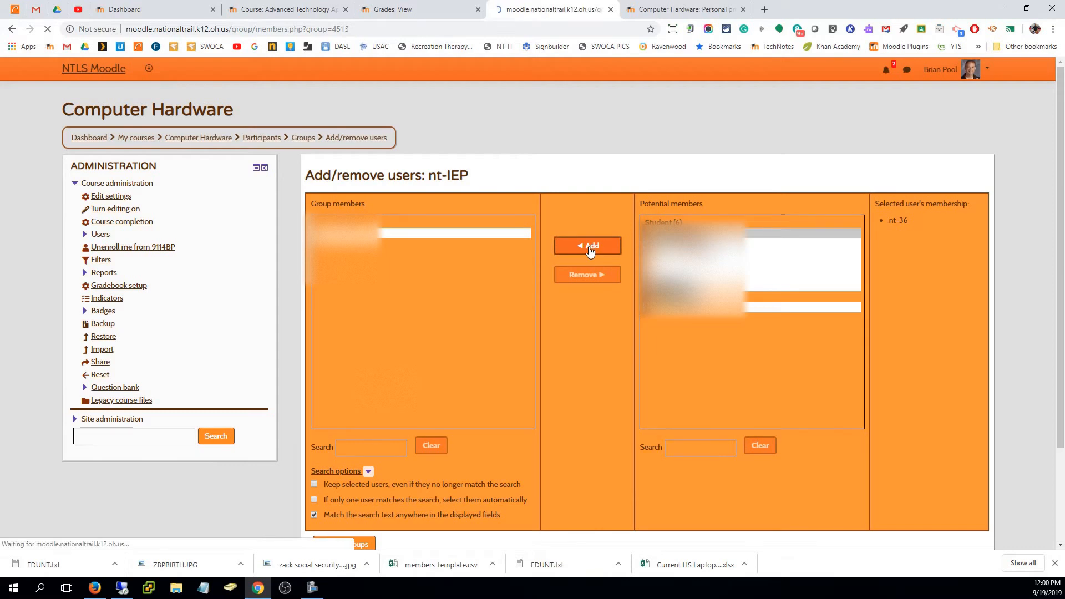
{"action": "left_click", "coordinate": [587, 246]}
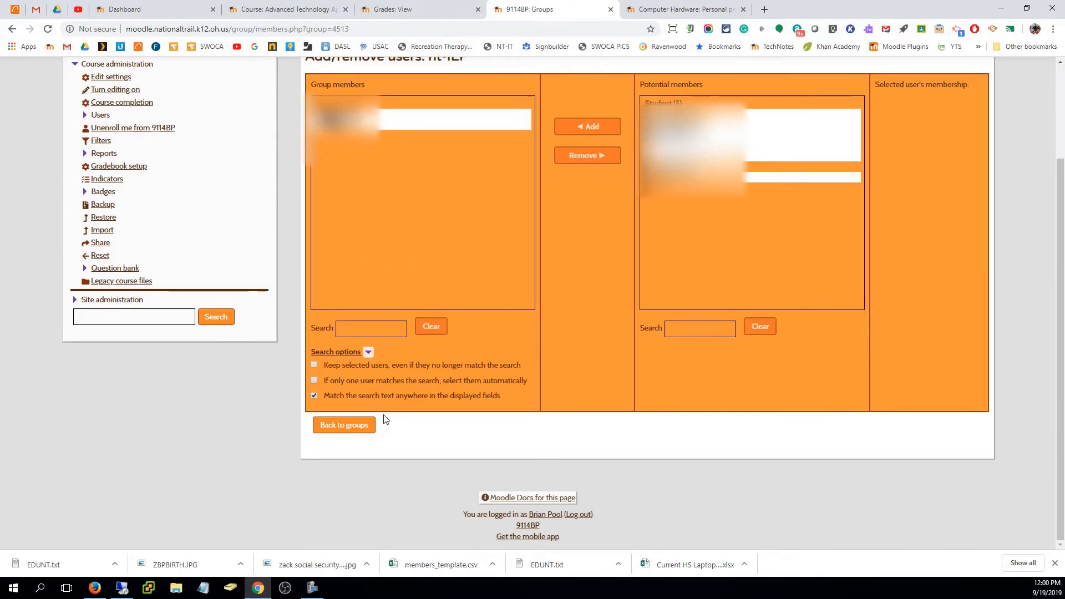
{"action": "left_click", "coordinate": [343, 425]}
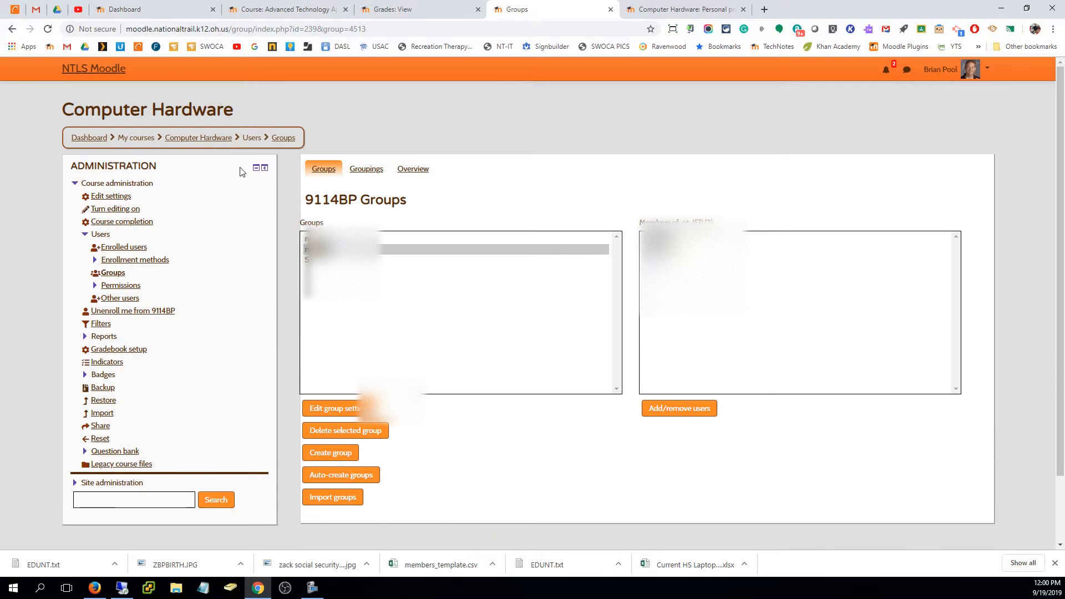
{"action": "left_click", "coordinate": [198, 137]}
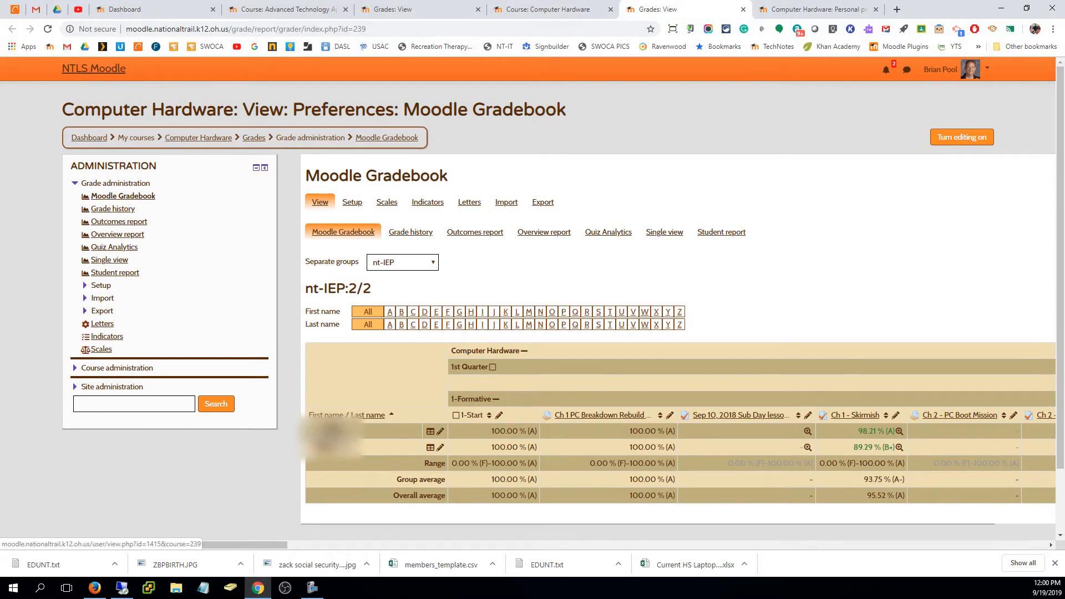
{"action": "mouse_move", "coordinate": [706, 458]}
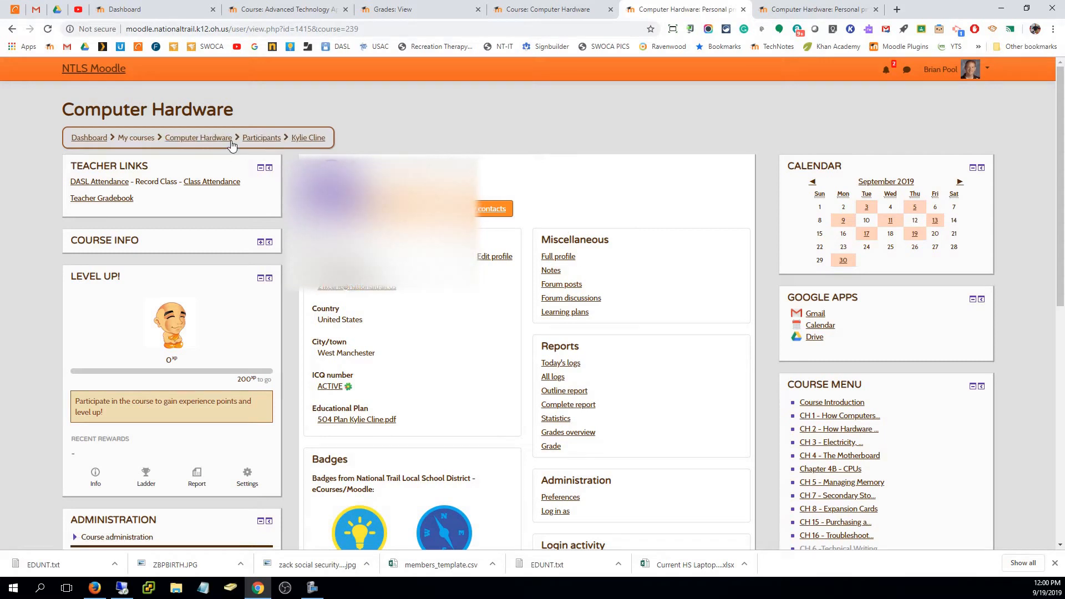
- Return to the Computer Hardware course page via the breadcrumb
{"action": "left_click", "coordinate": [197, 138]}
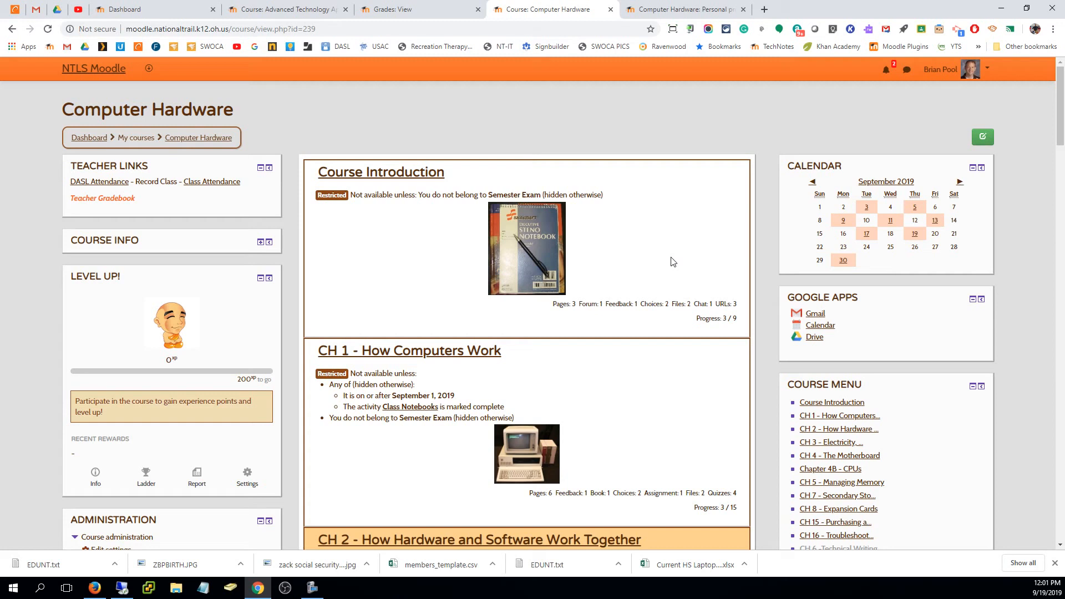
{"action": "mouse_move", "coordinate": [111, 203]}
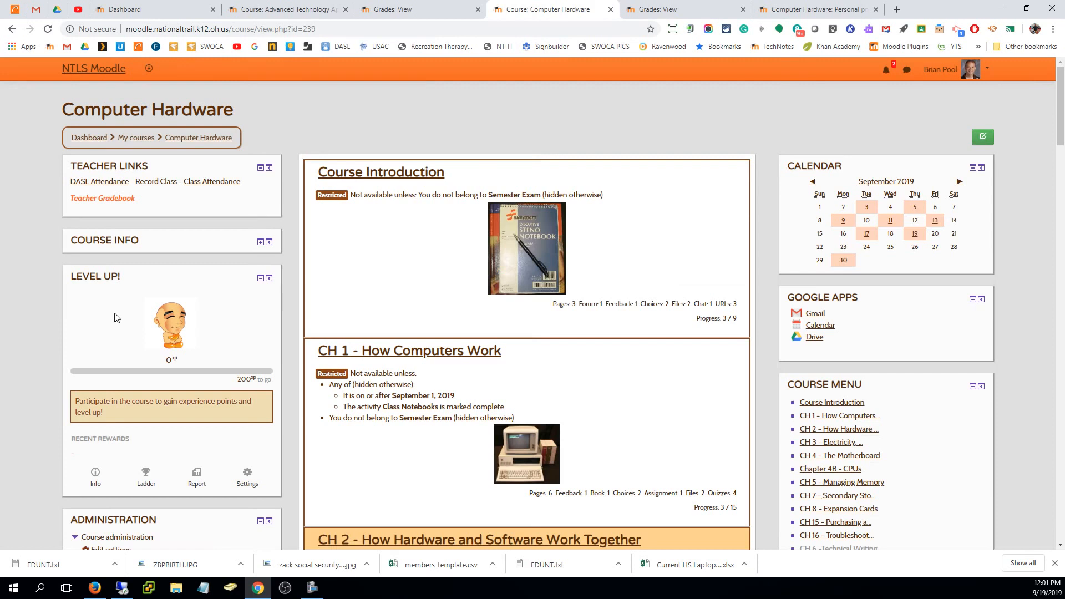
- Open the grader report from Gradebook setup, showing both nt-IEP students
{"action": "scroll", "scroll_direction": "down", "scroll_amount": 3}
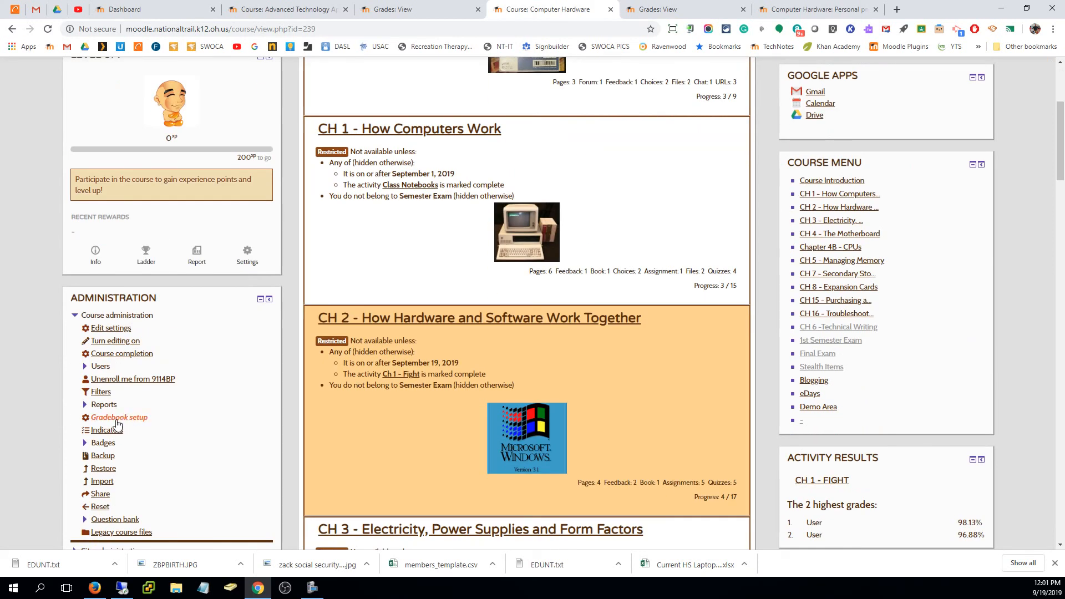
{"action": "left_click", "coordinate": [119, 417]}
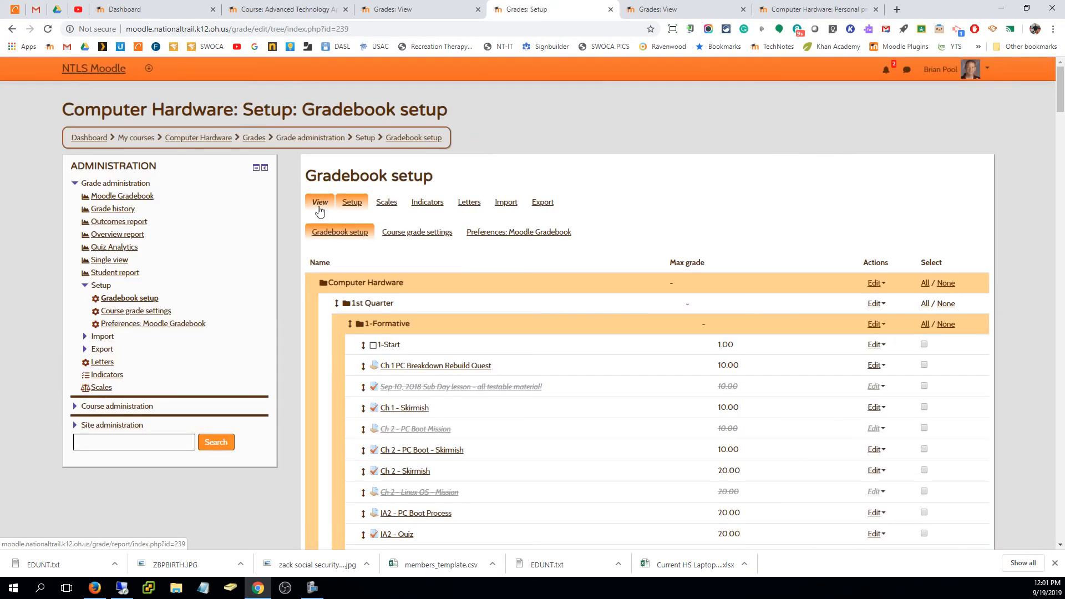
{"action": "left_click", "coordinate": [319, 202]}
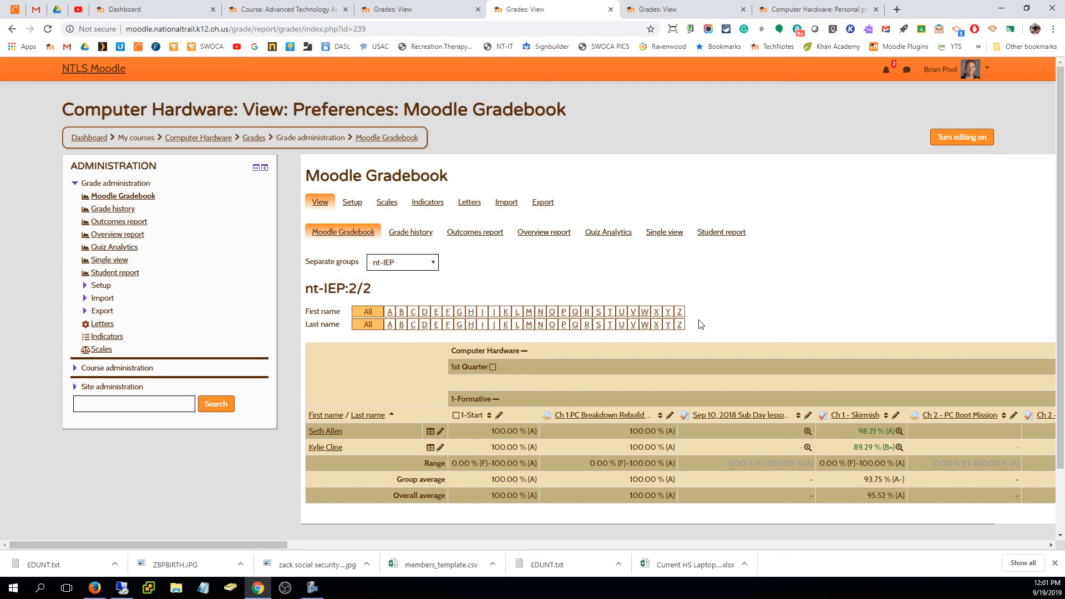
{"action": "mouse_move", "coordinate": [412, 261]}
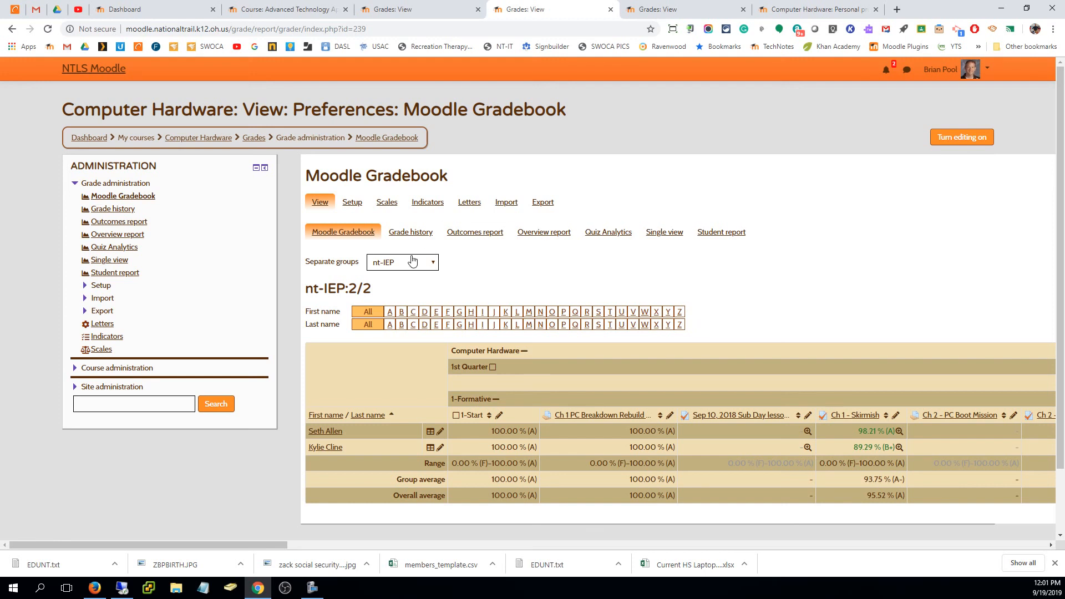
{"action": "mouse_move", "coordinate": [523, 198]}
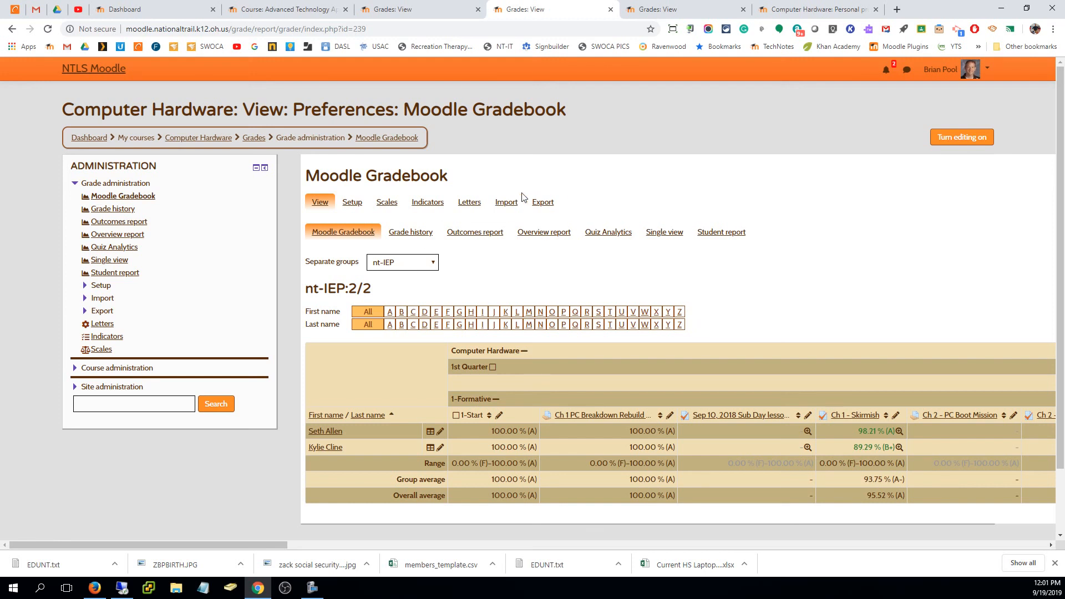